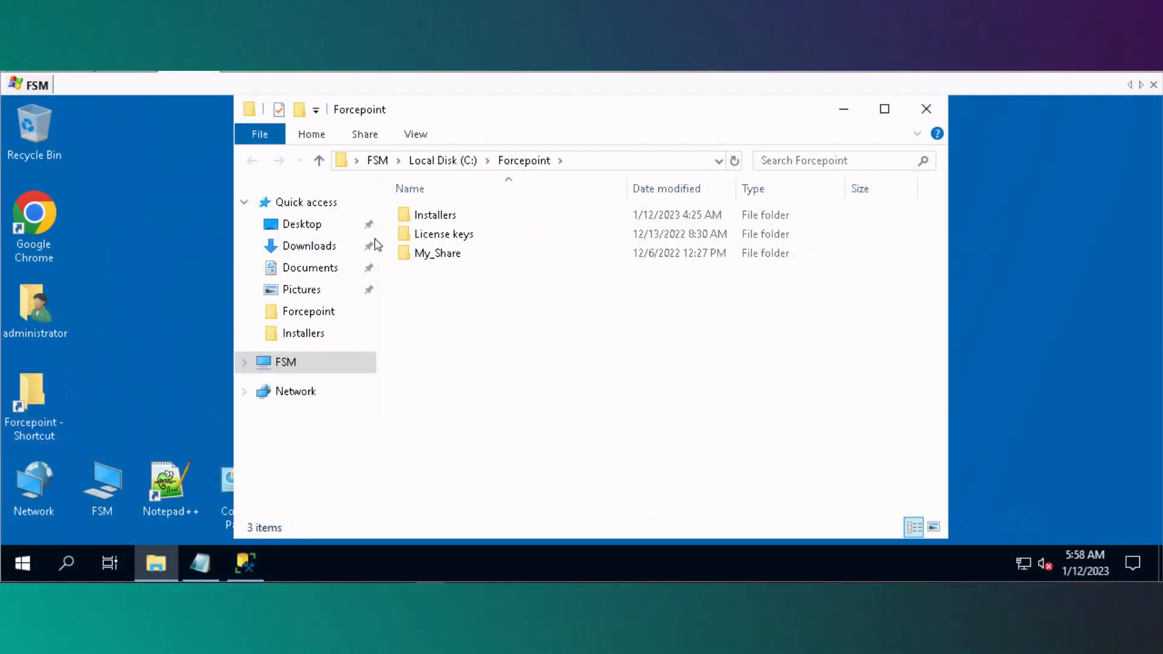
Step: Open Forcepoint's Installers folder and launch the TritonInstallation installer
double_click(435, 214)
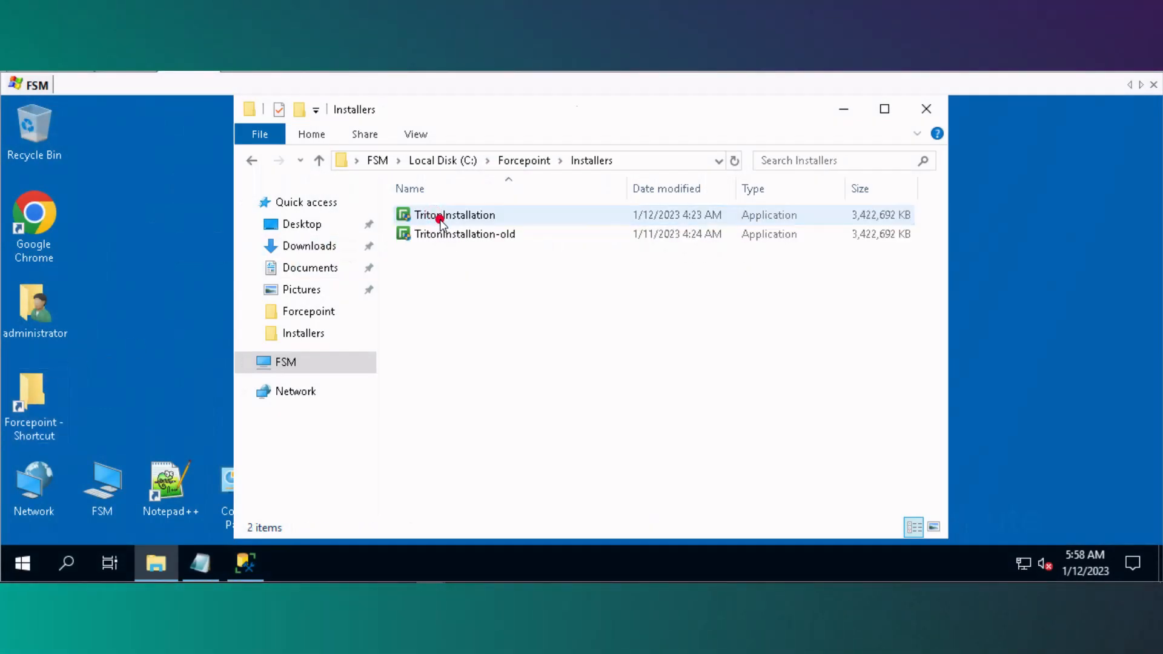
left_click(454, 215)
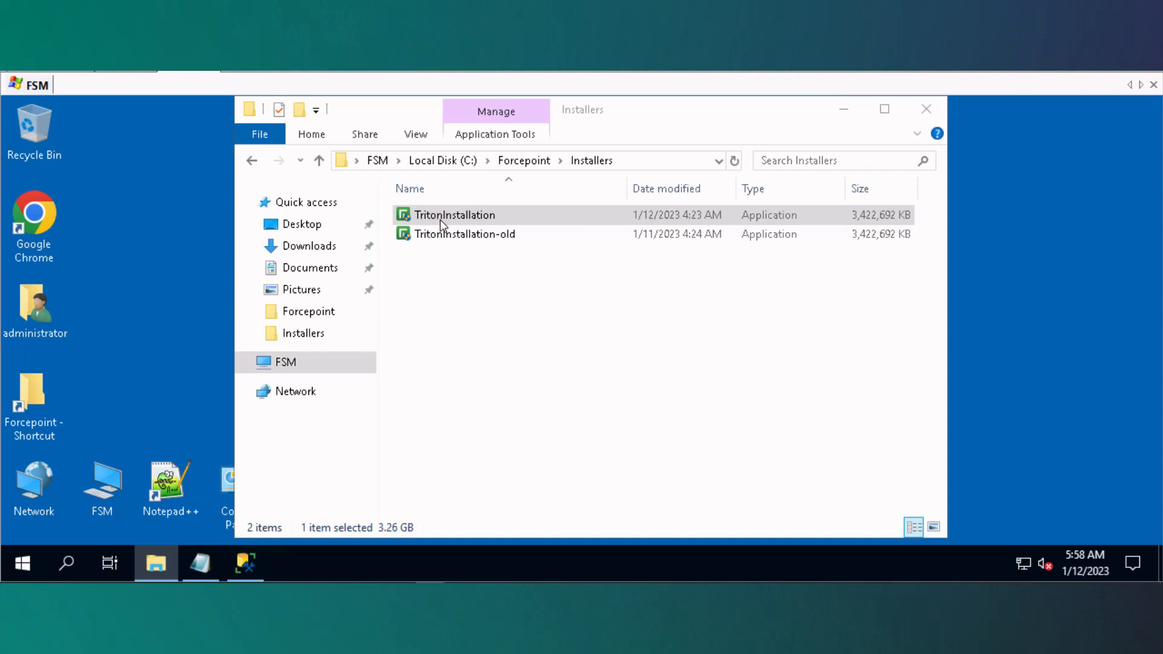
left_click(263, 391)
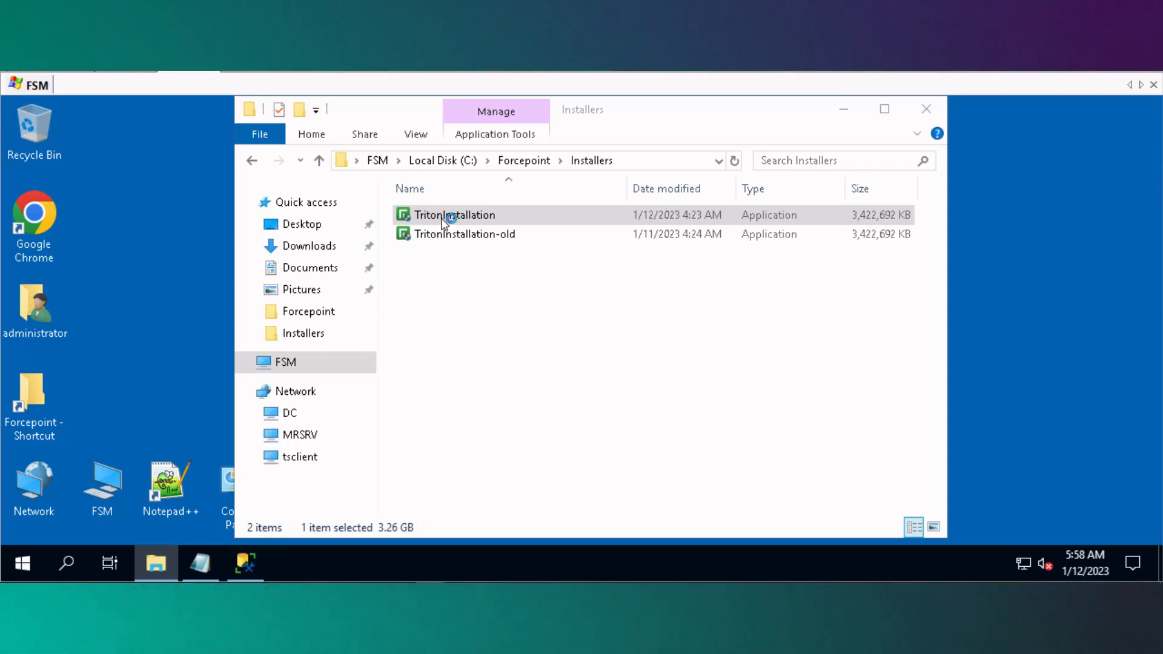
double_click(453, 215)
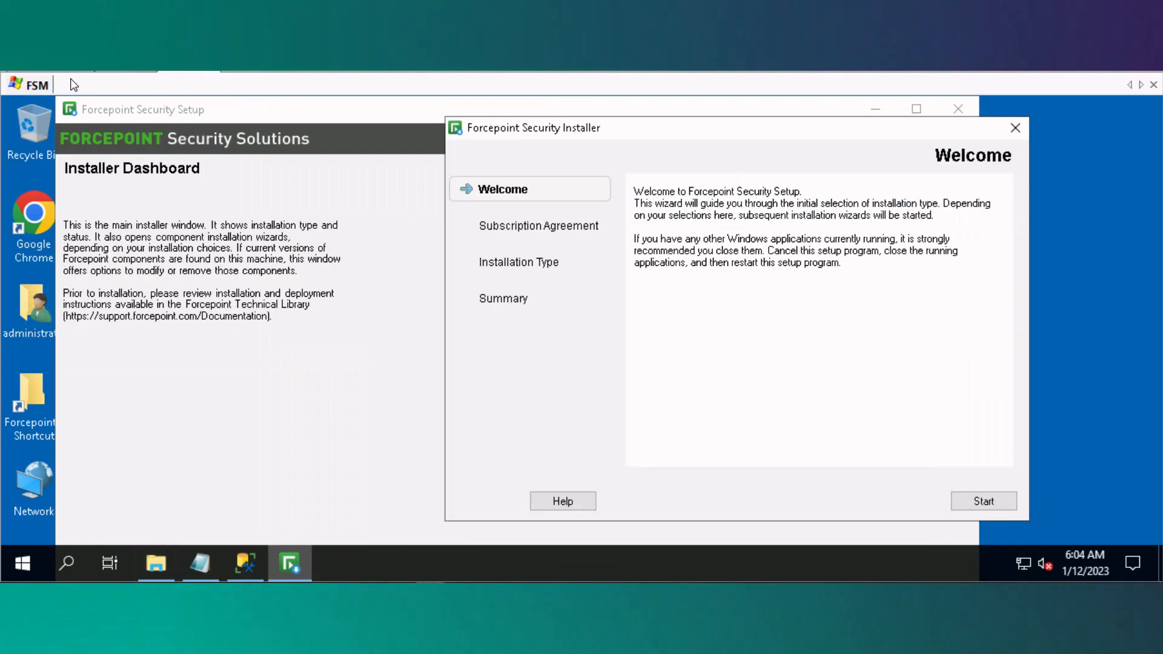
mouse_move(558, 311)
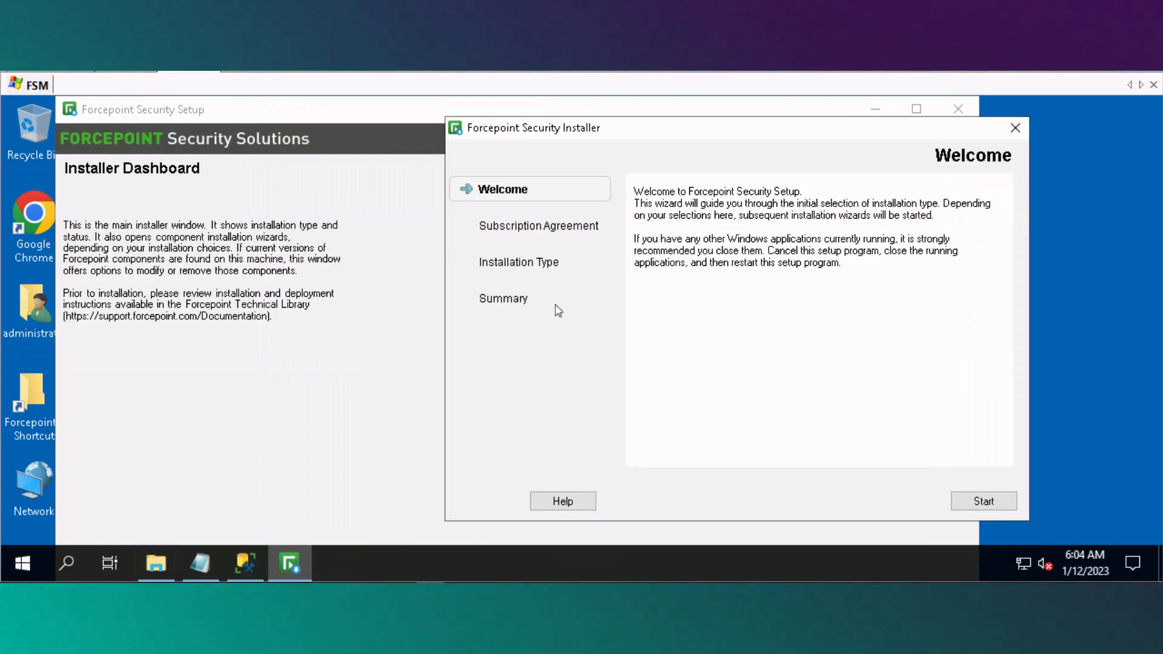
Step: Start the setup wizard and accept the subscription agreement
left_click(982, 501)
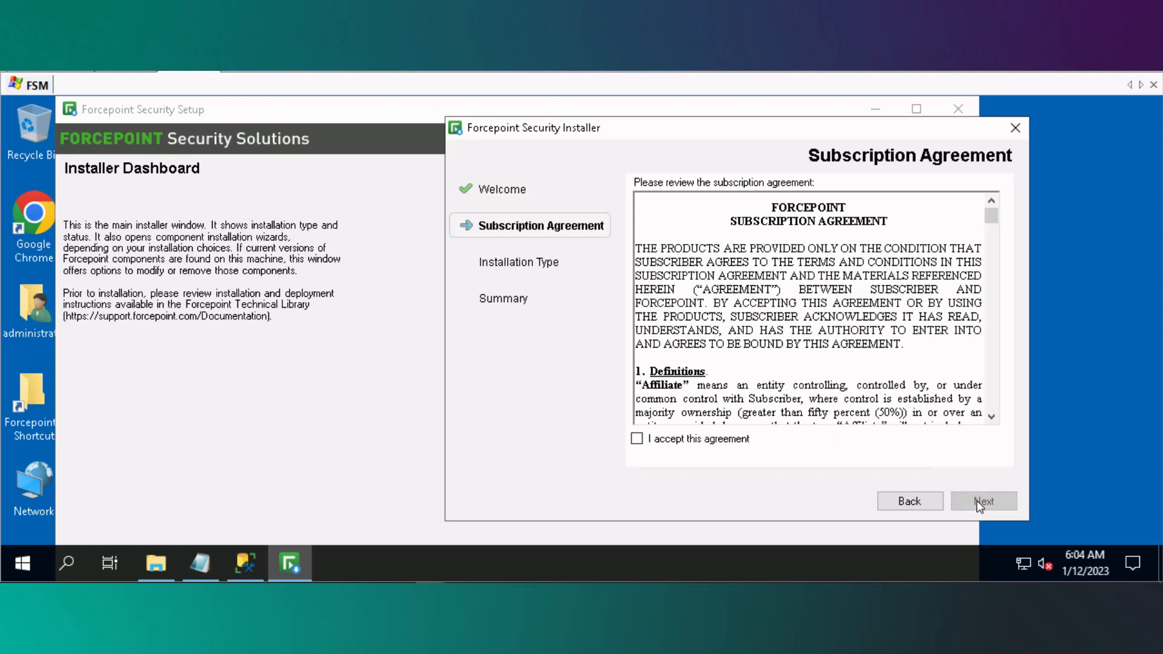
left_click(636, 439)
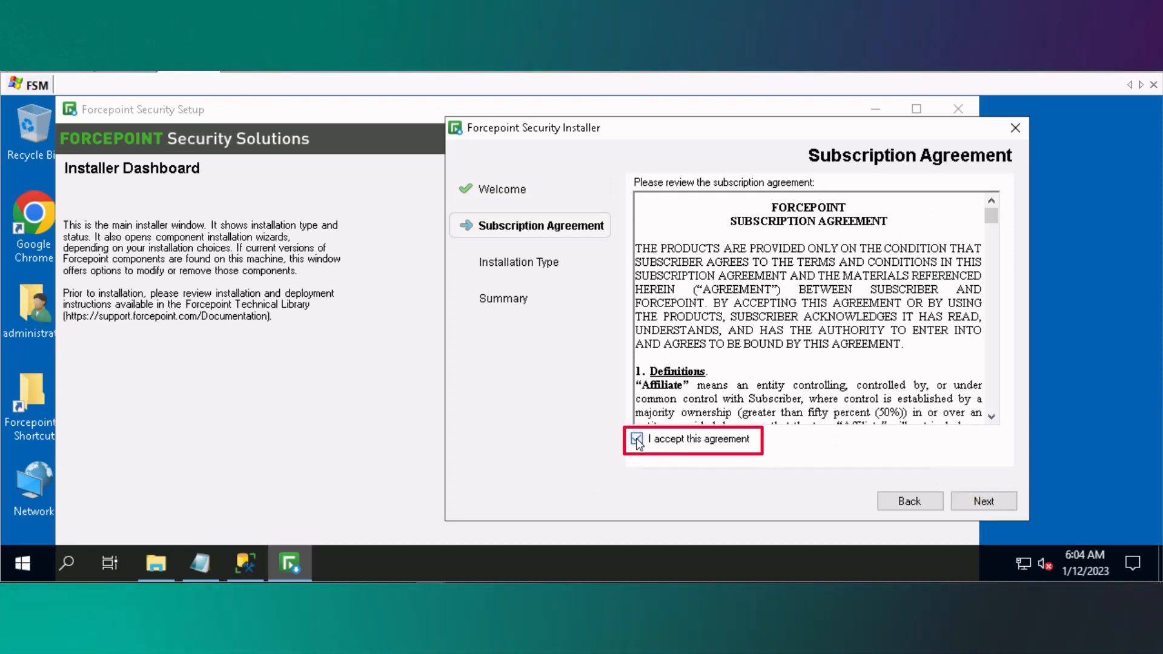
left_click(637, 437)
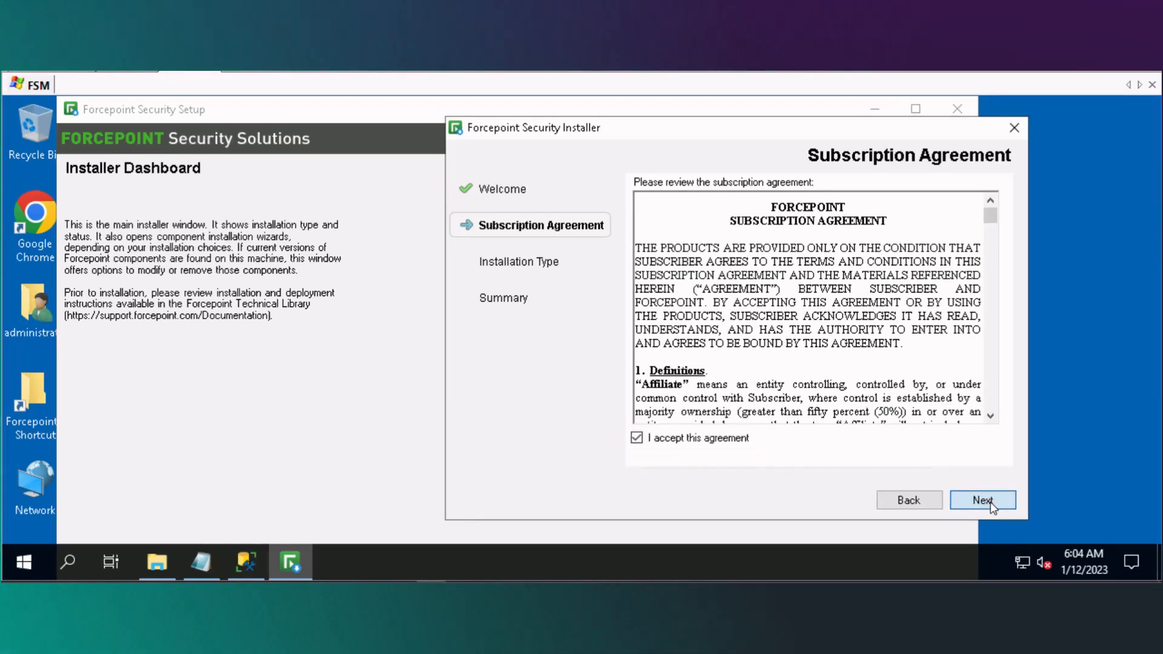
left_click(982, 500)
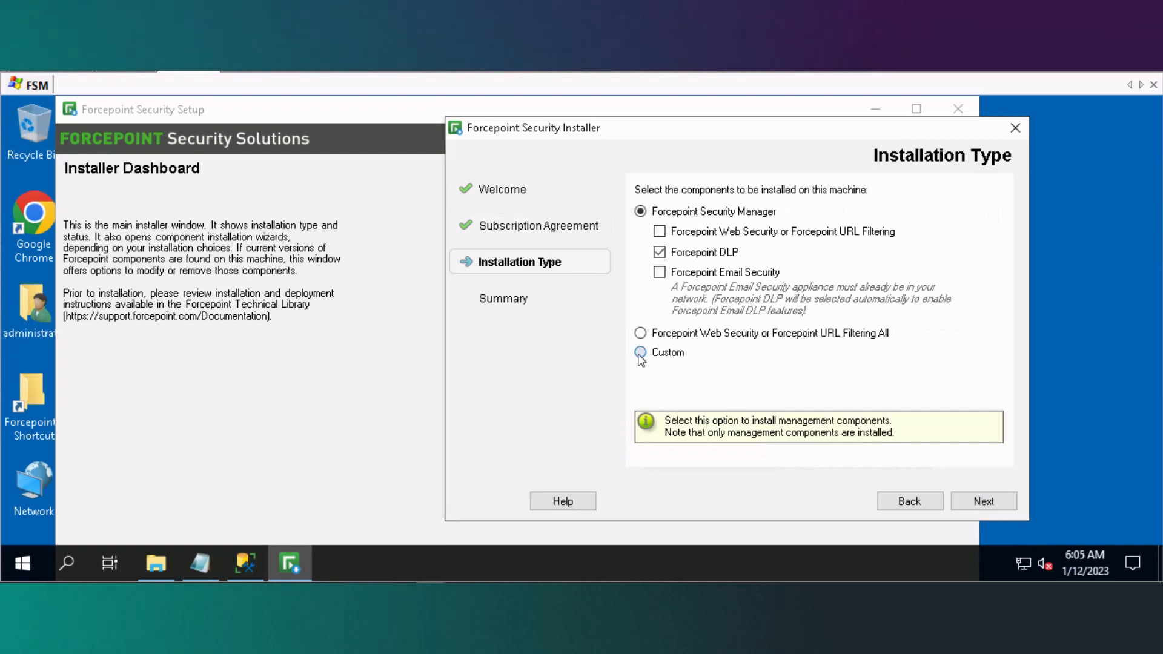
Step: Choose the Custom installation type and confirm it on the Summary page
left_click(640, 352)
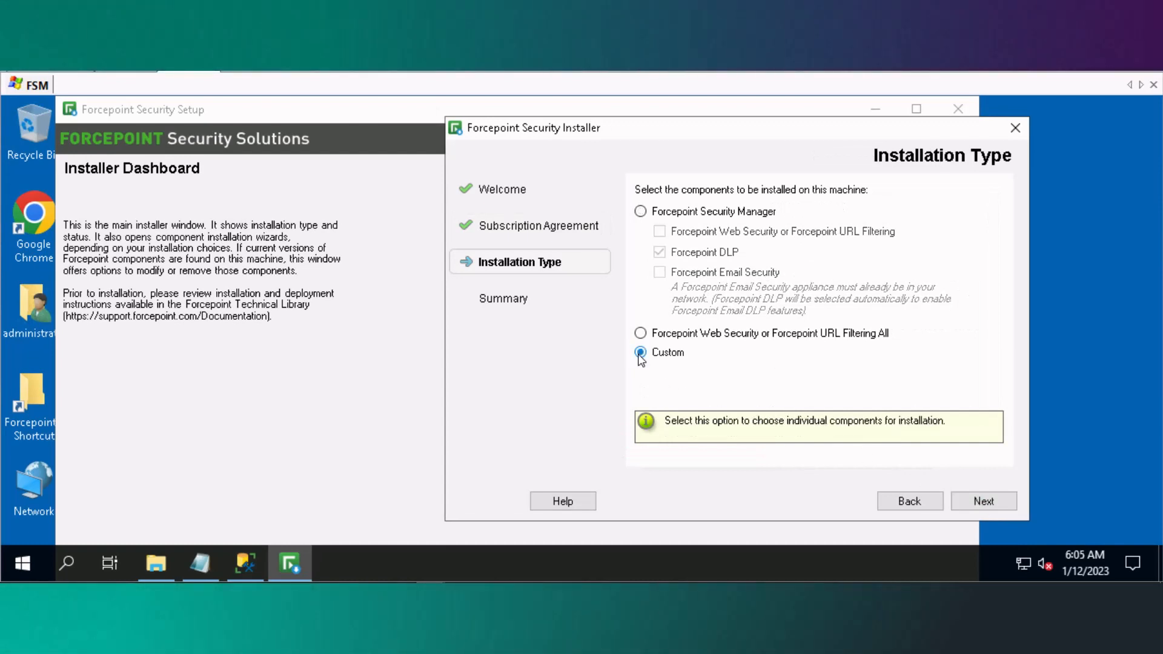
left_click(984, 501)
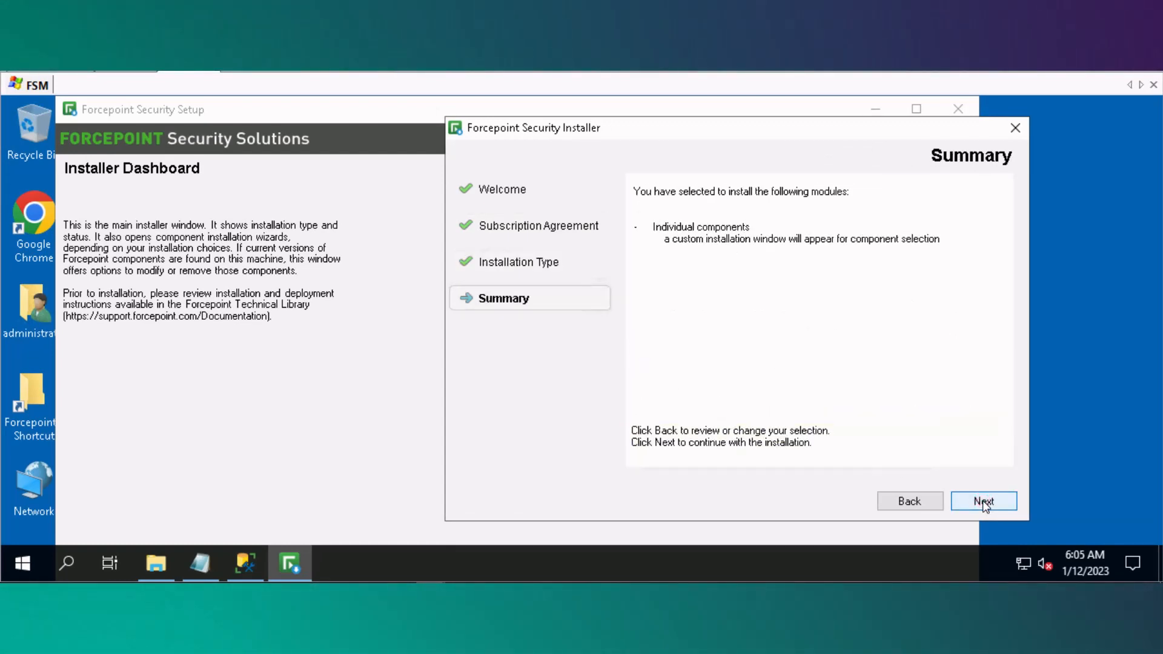
left_click(984, 501)
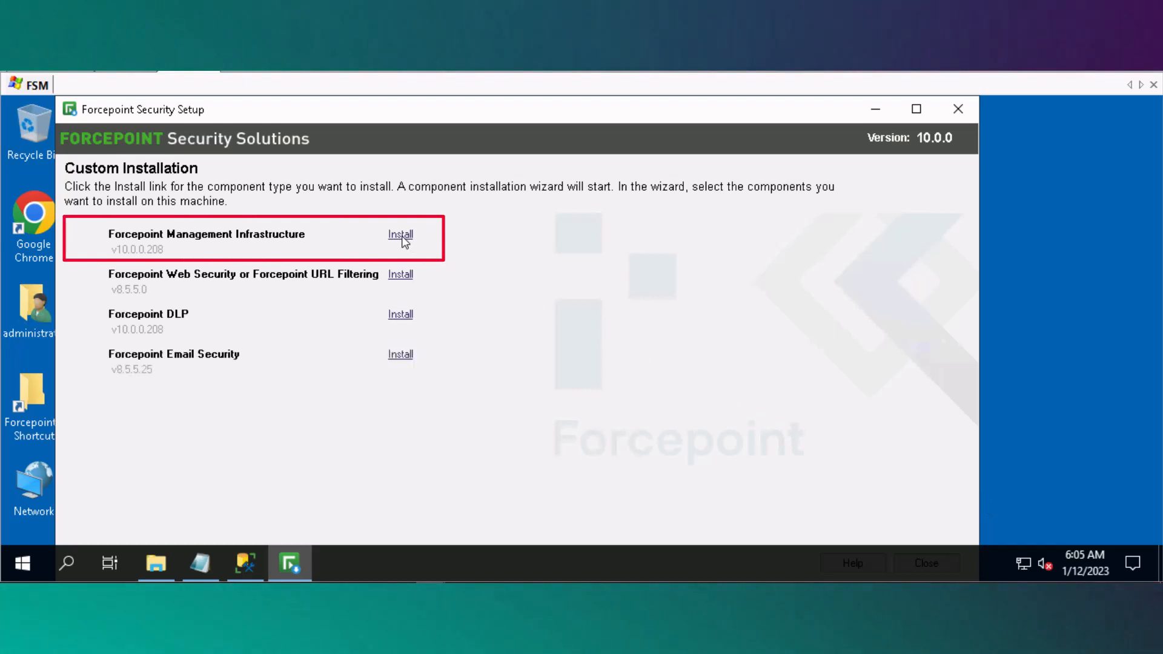
Step: Launch the Forcepoint Management Infrastructure installer and accept the default installation directory
left_click(399, 234)
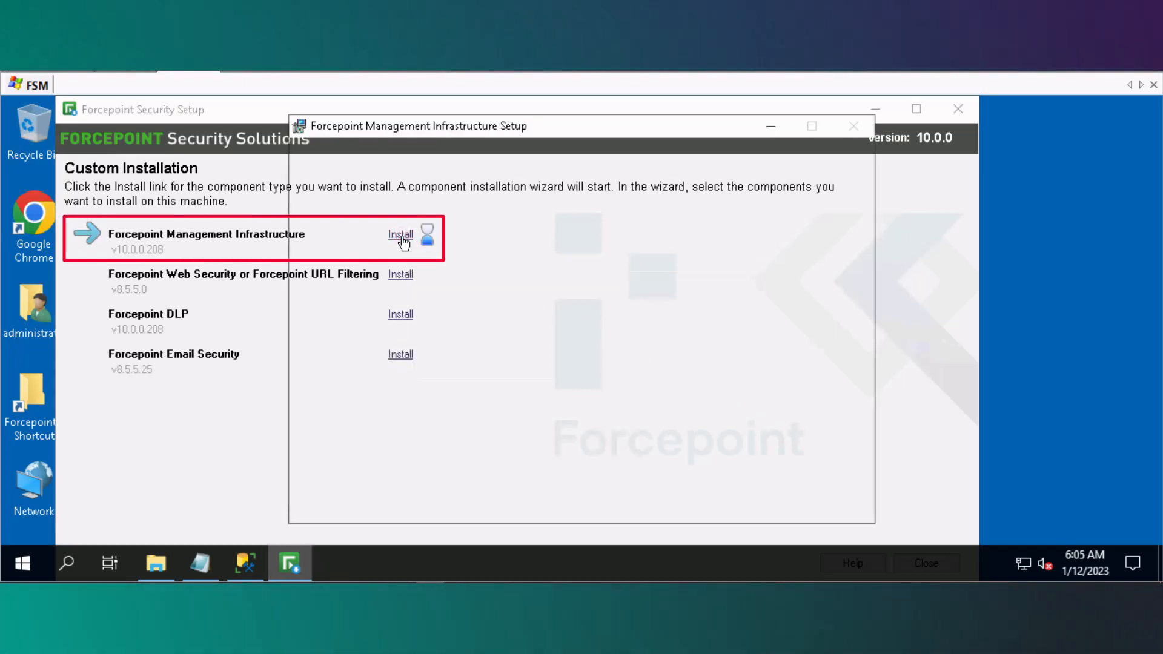
left_click(400, 235)
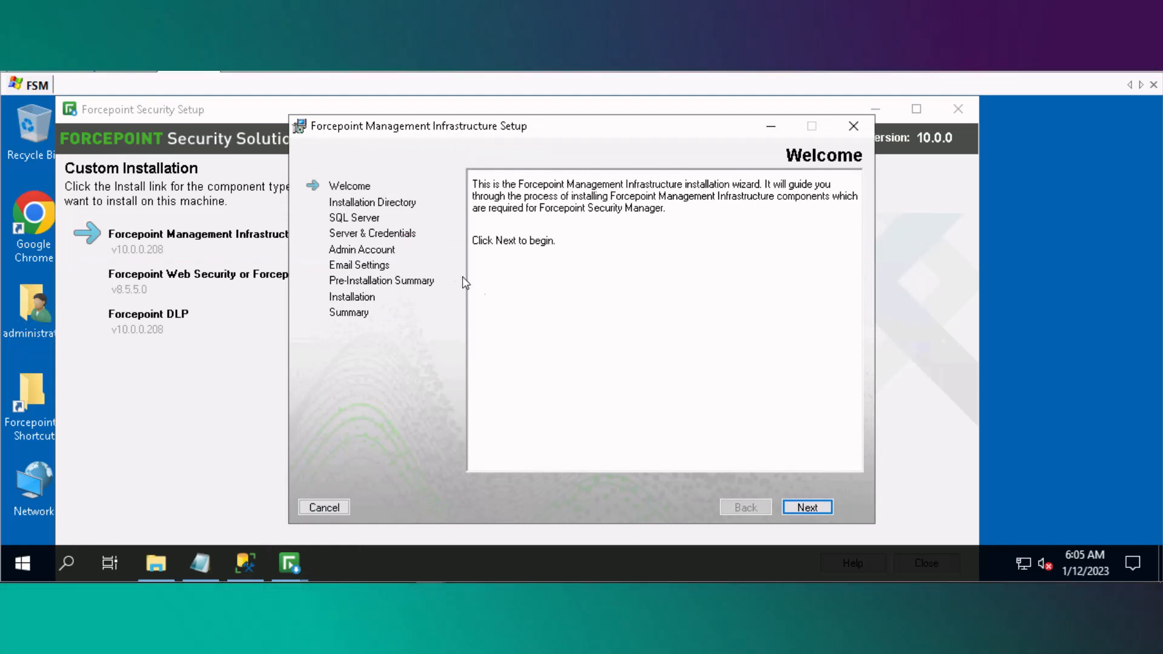
left_click(806, 507)
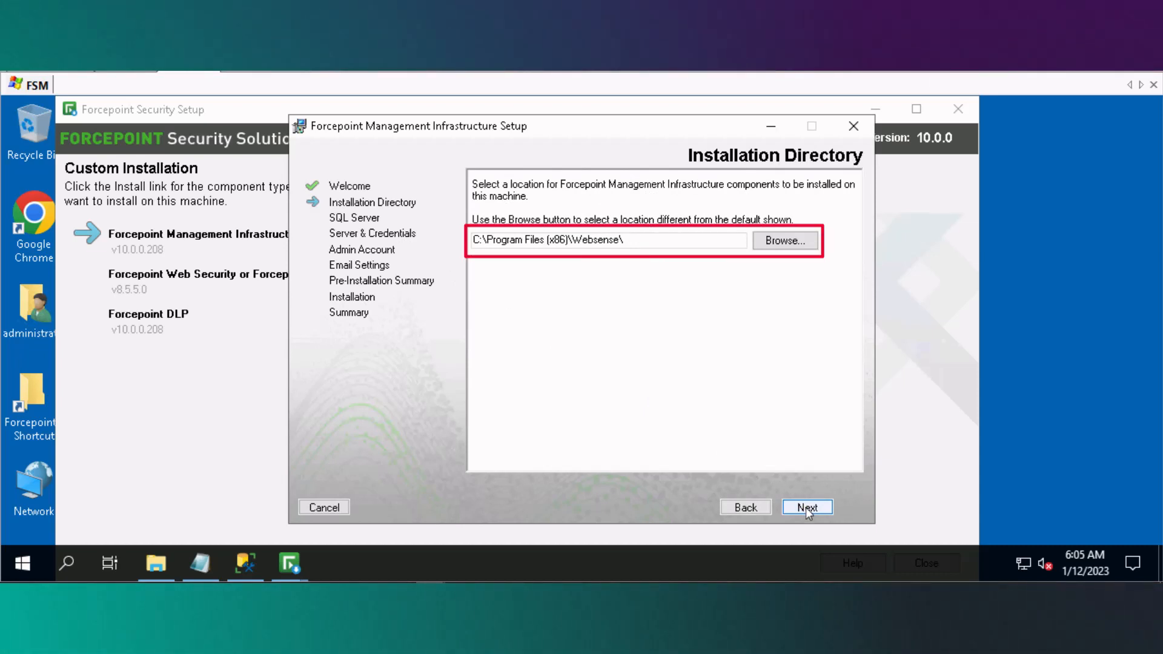
left_click(805, 507)
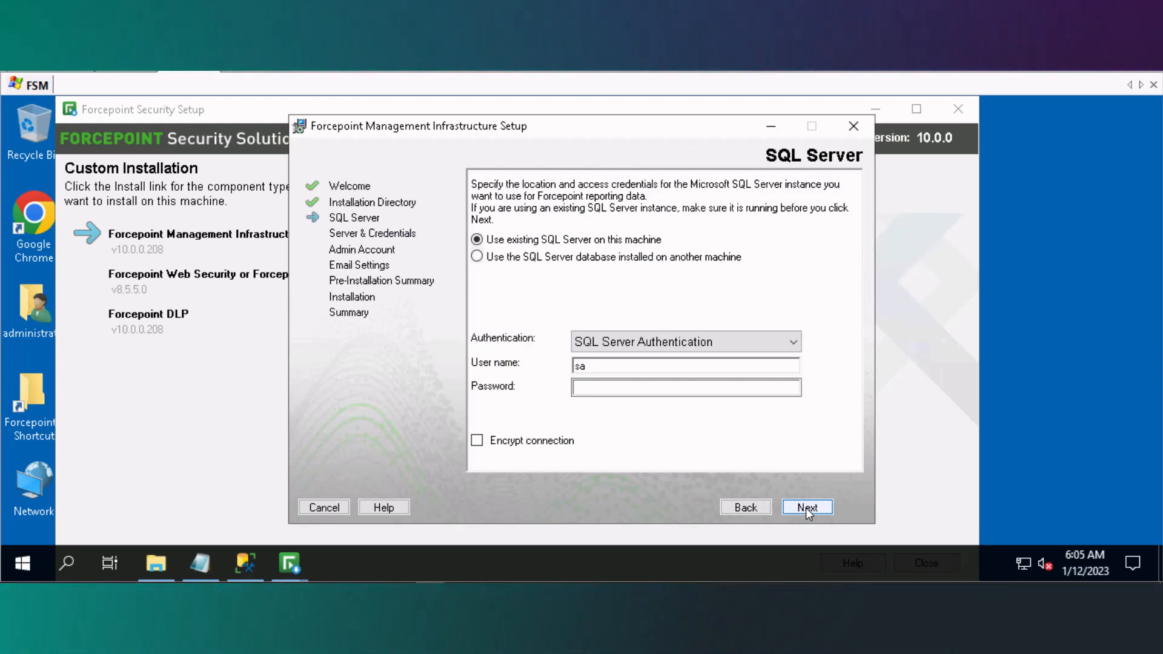
Step: Use Windows Authentication as FPCERT\administrator with a password for the local SQL Server
left_click(685, 387)
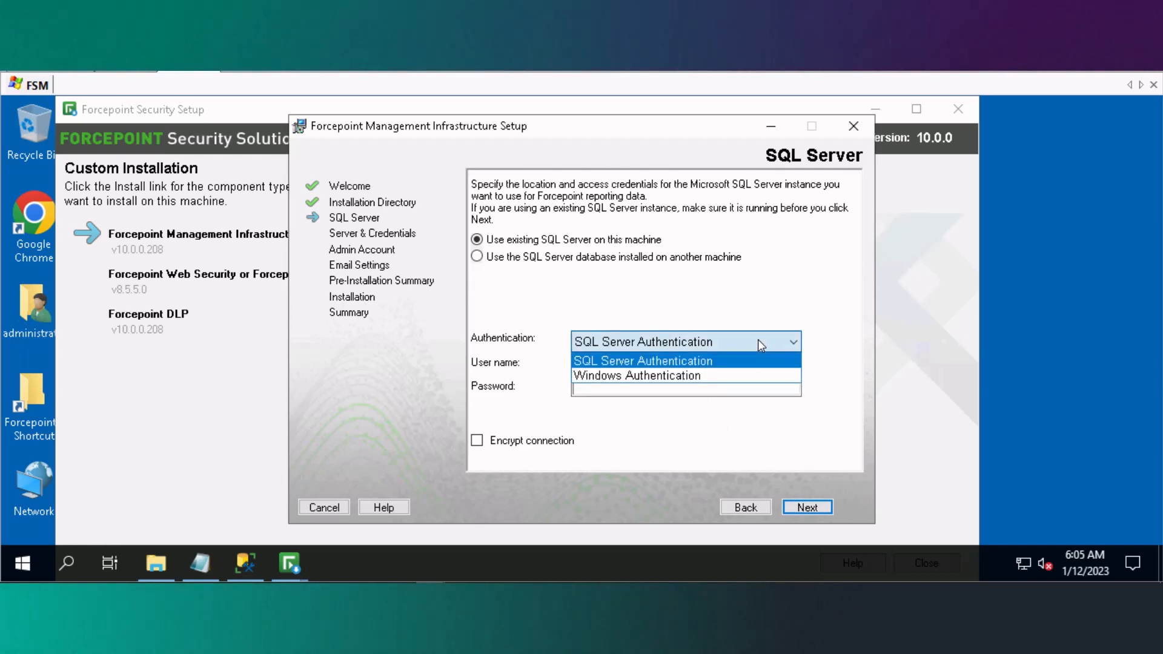
left_click(636, 375)
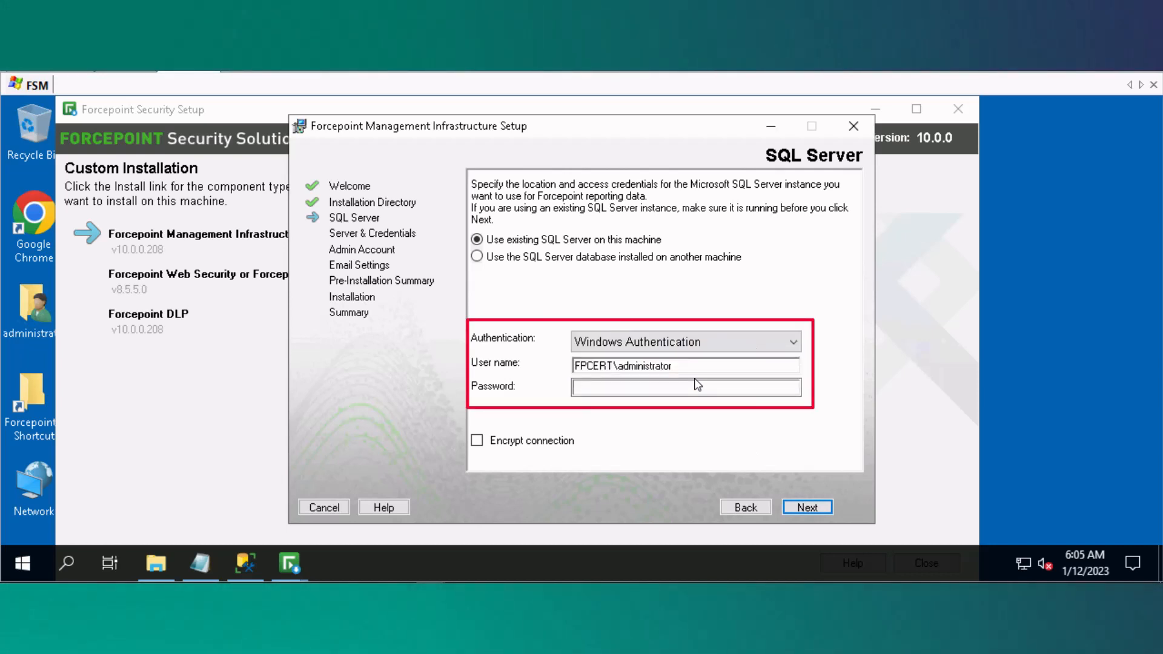
left_click(684, 386)
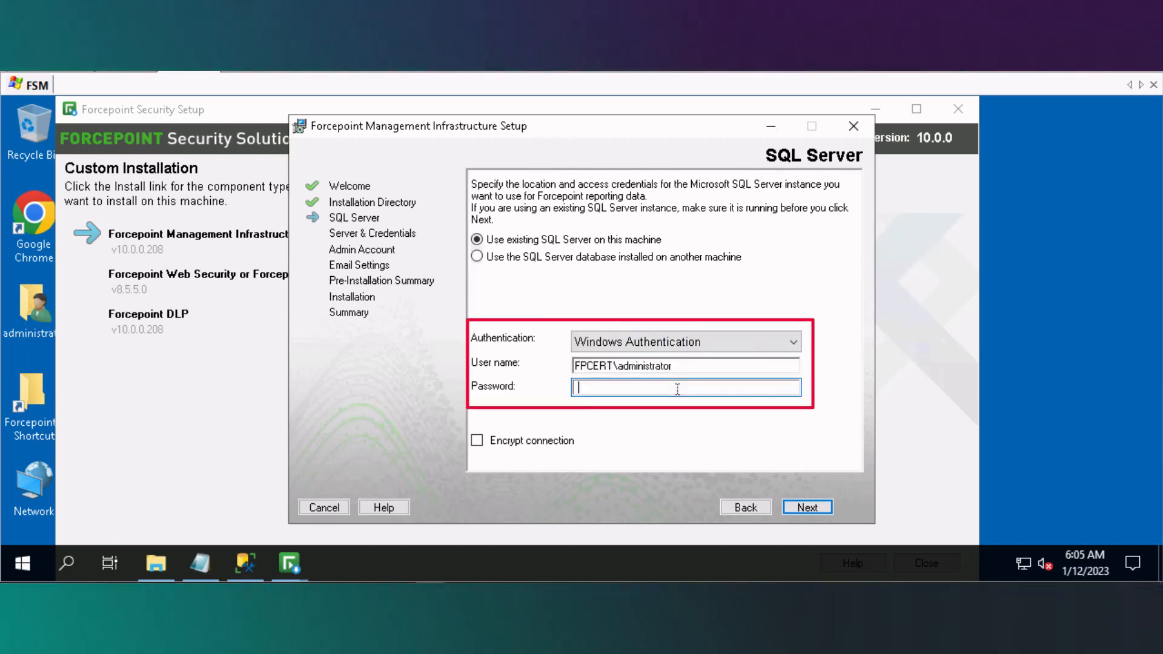
type("••••••")
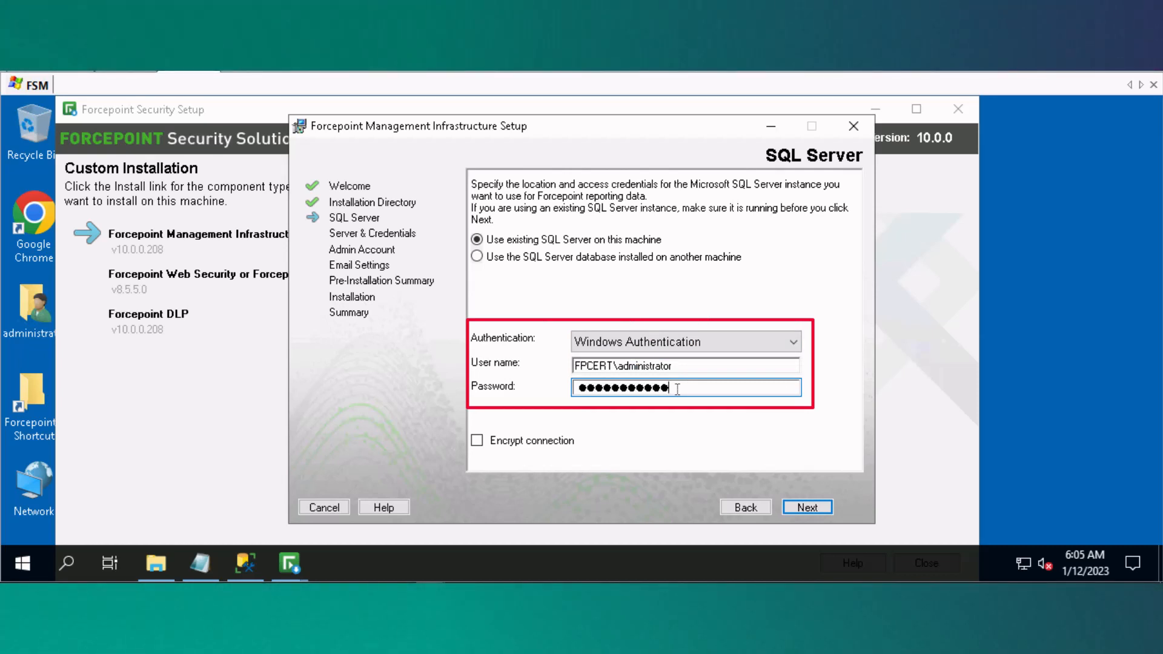
type("•")
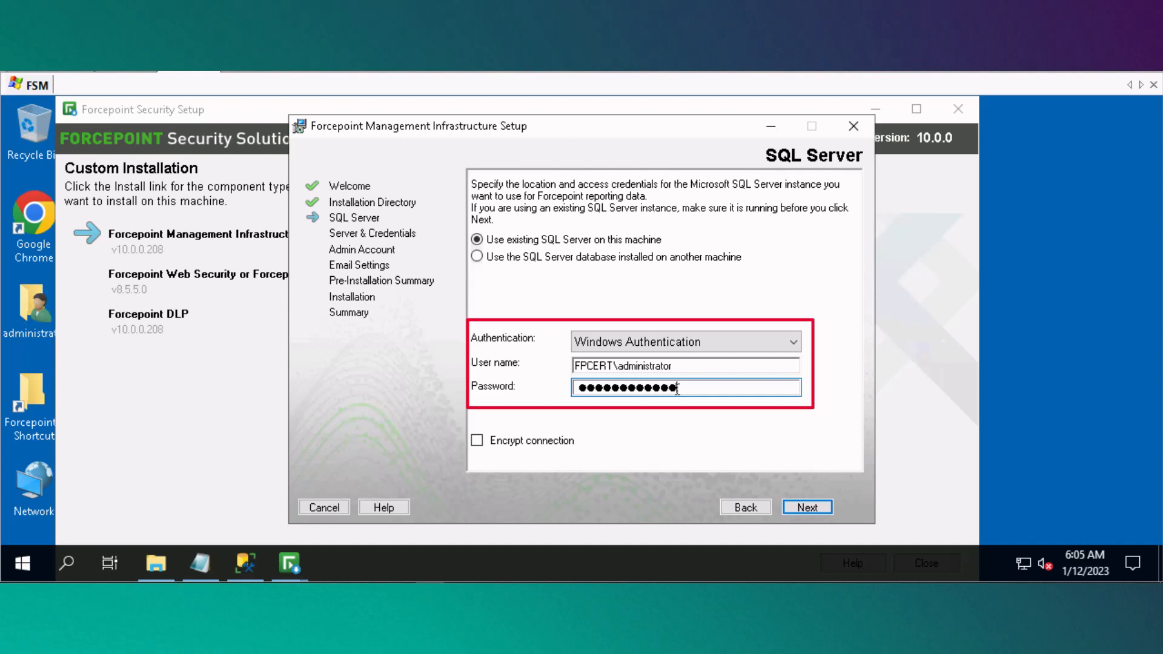
left_click(806, 508)
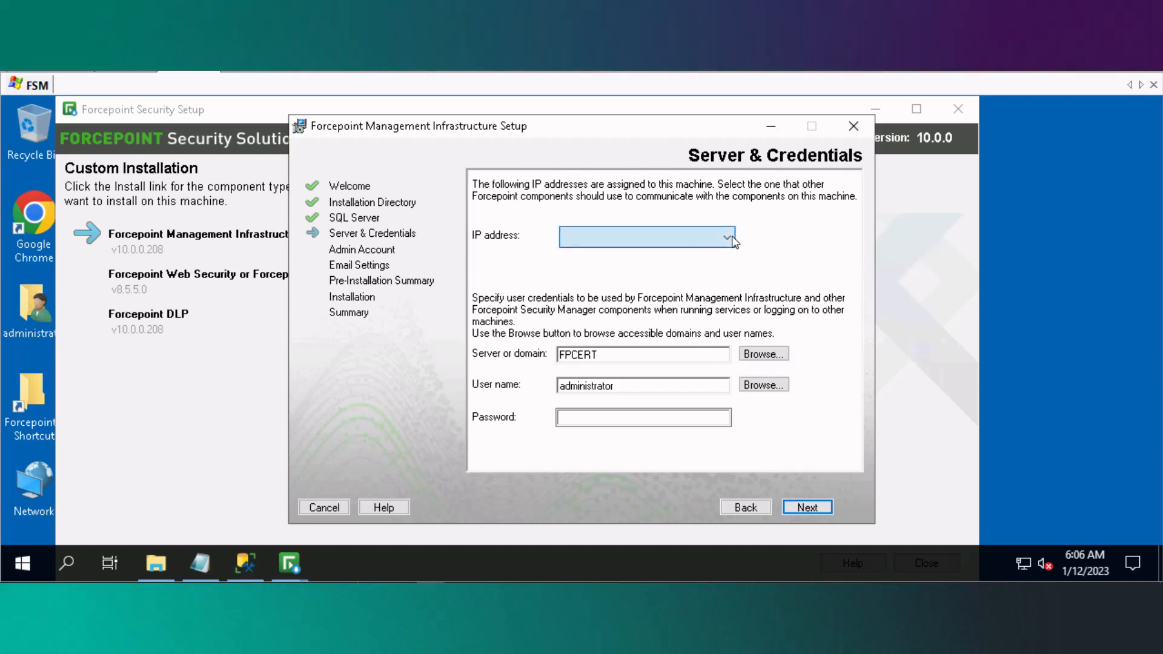
Step: Select IP address 192.168.123.155 for the server and continue
left_click(725, 237)
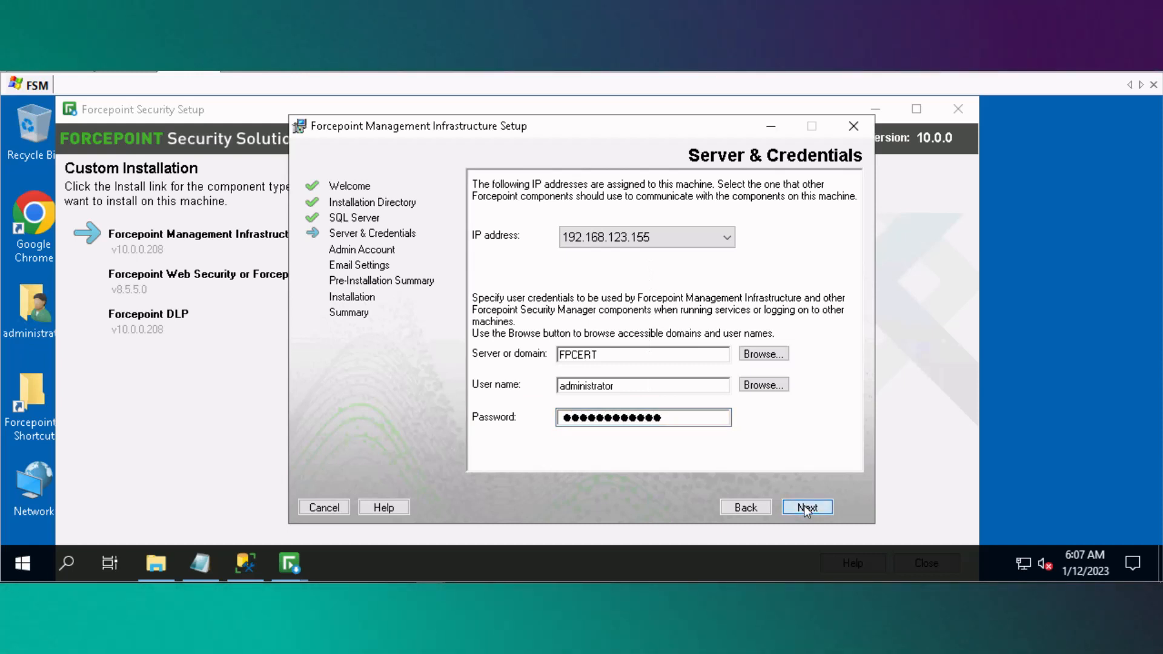
left_click(806, 506)
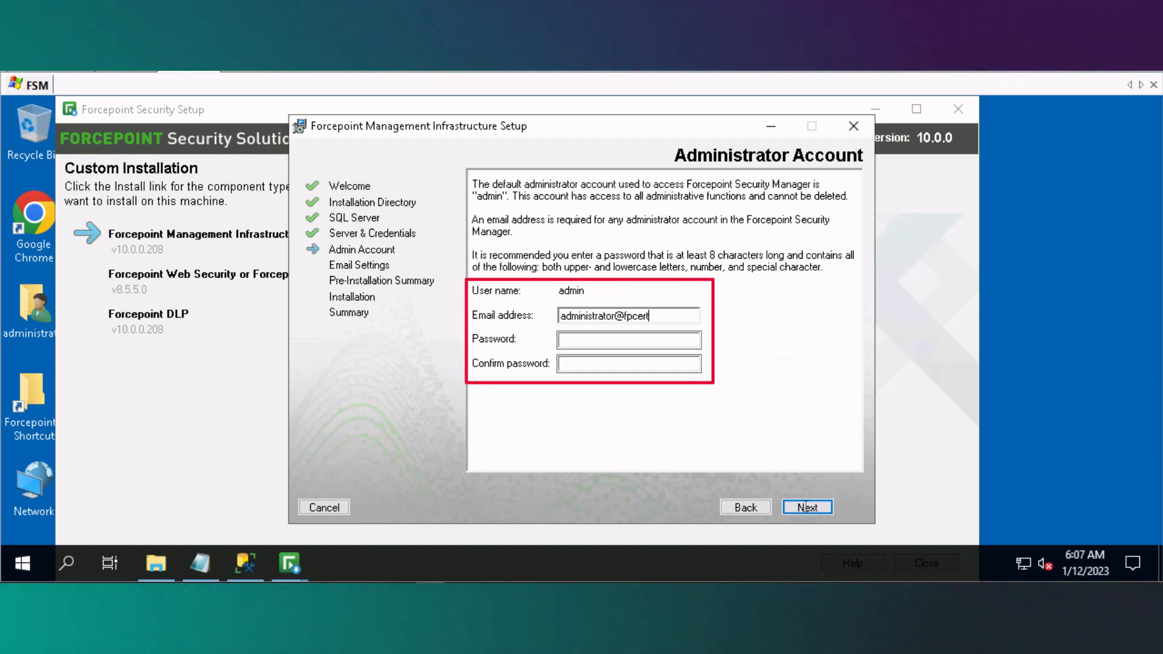
type("••••")
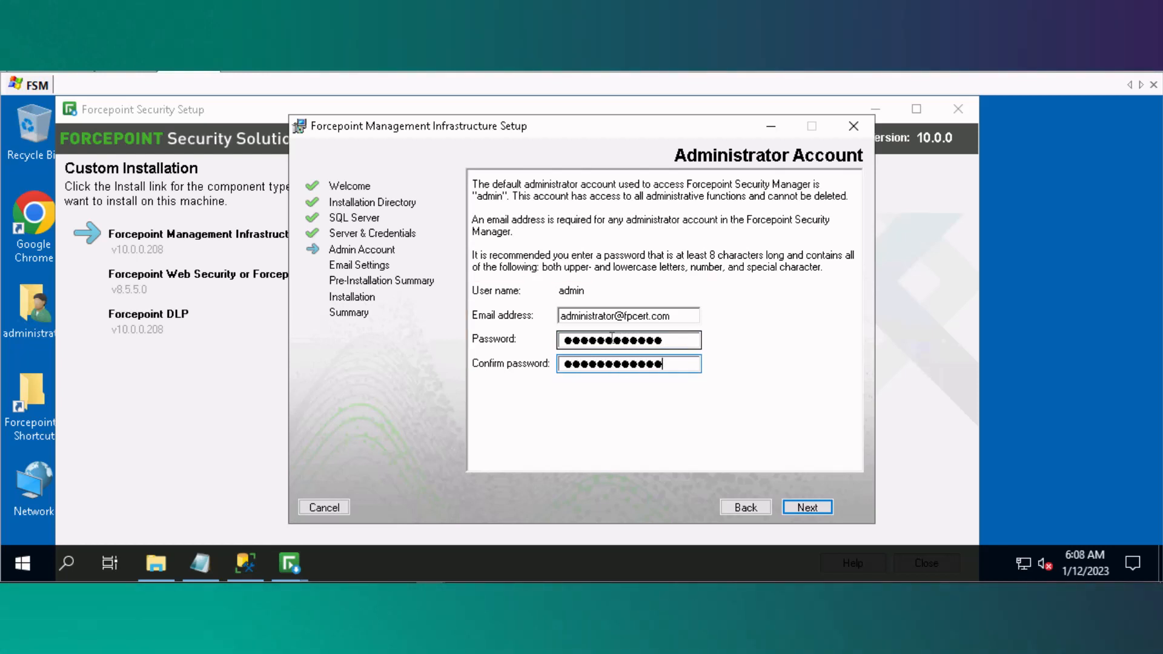
left_click(807, 506)
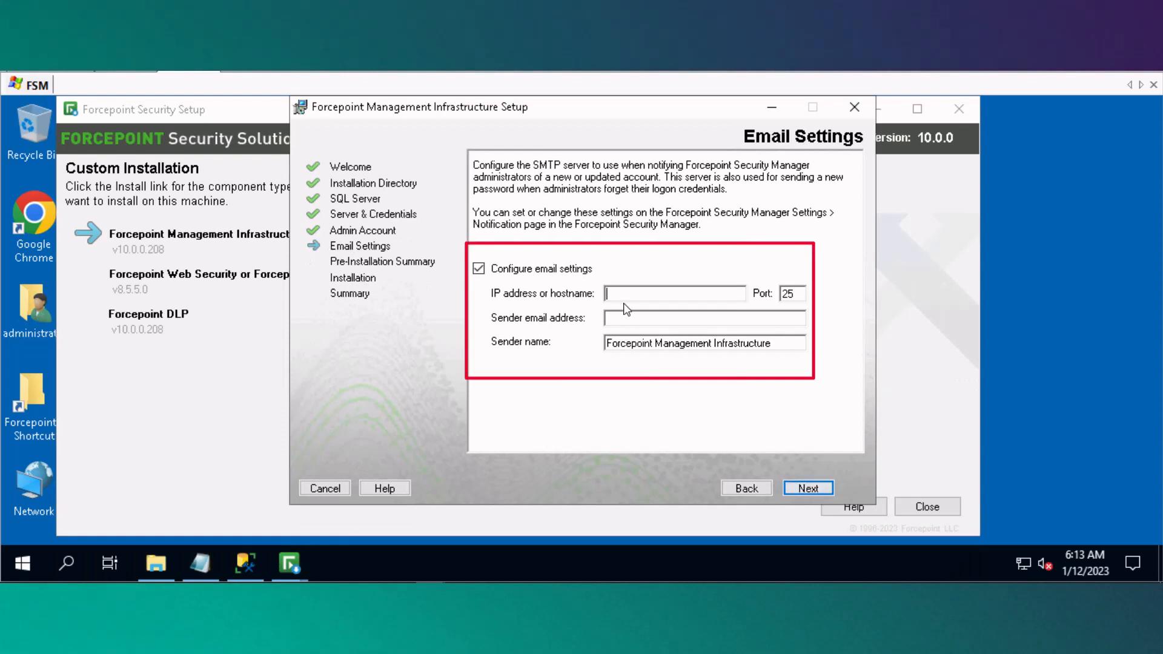
type("192.168.123.150")
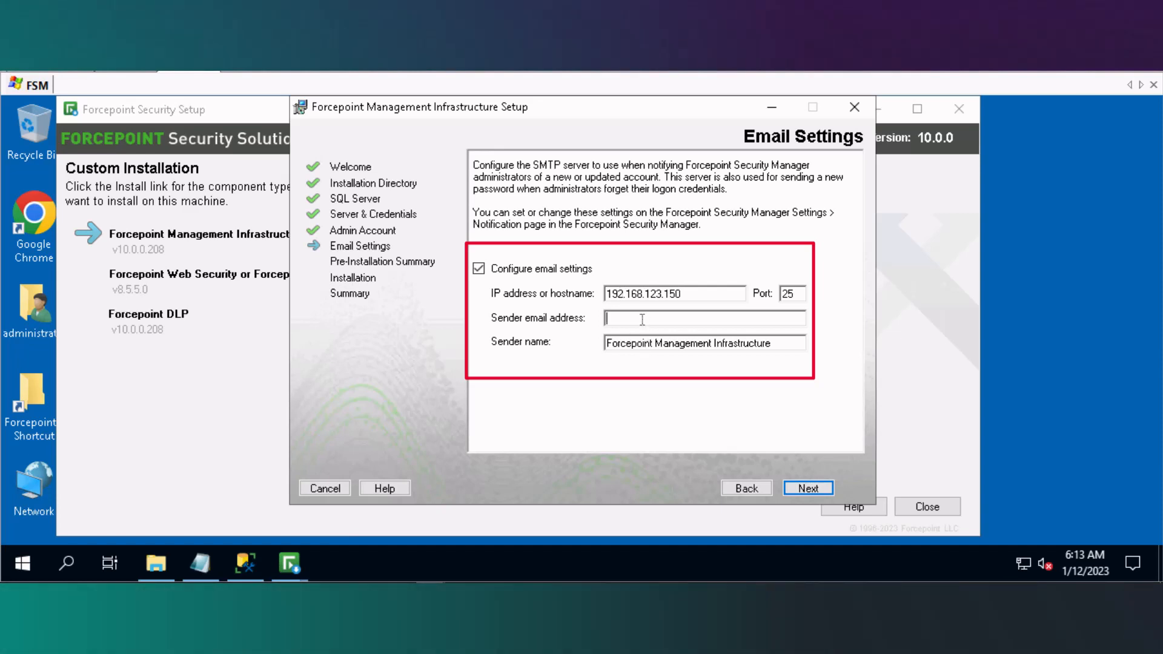
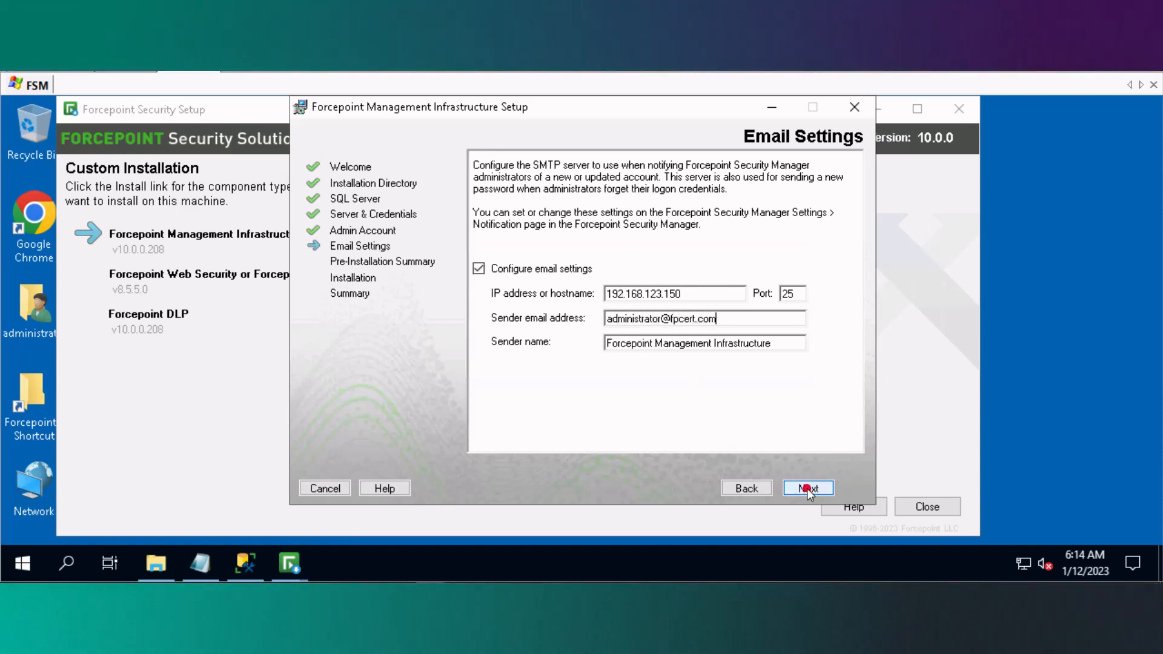
left_click(807, 488)
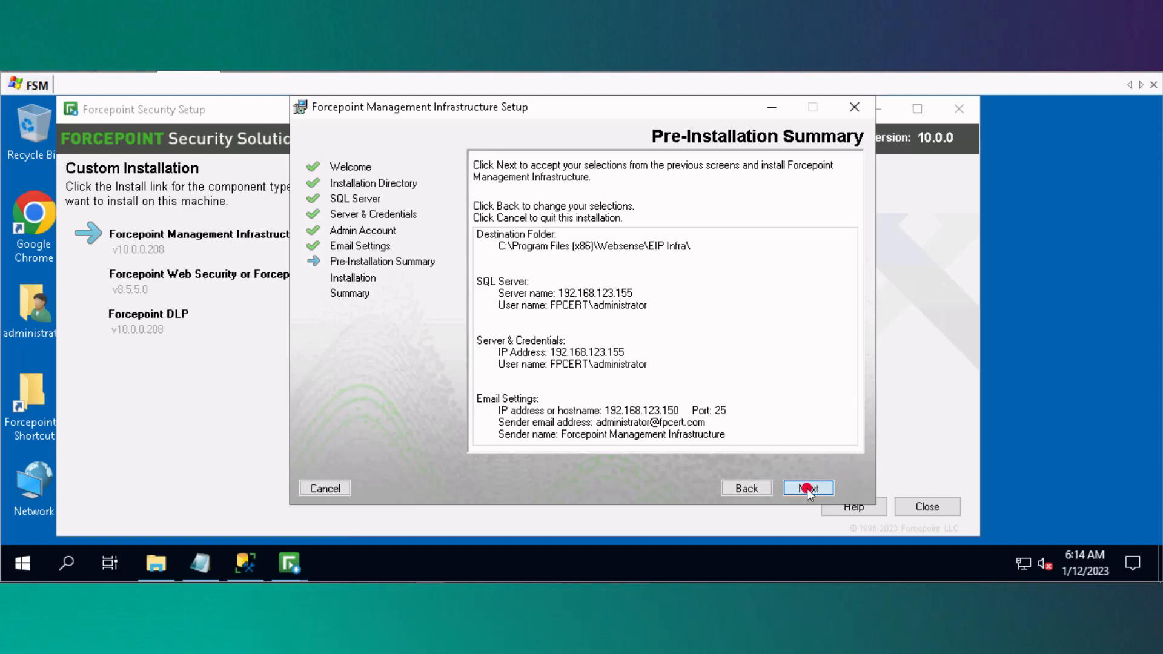
Step: Confirm the Pre-Installation Summary to install Forcepoint Management Infrastructure
left_click(807, 488)
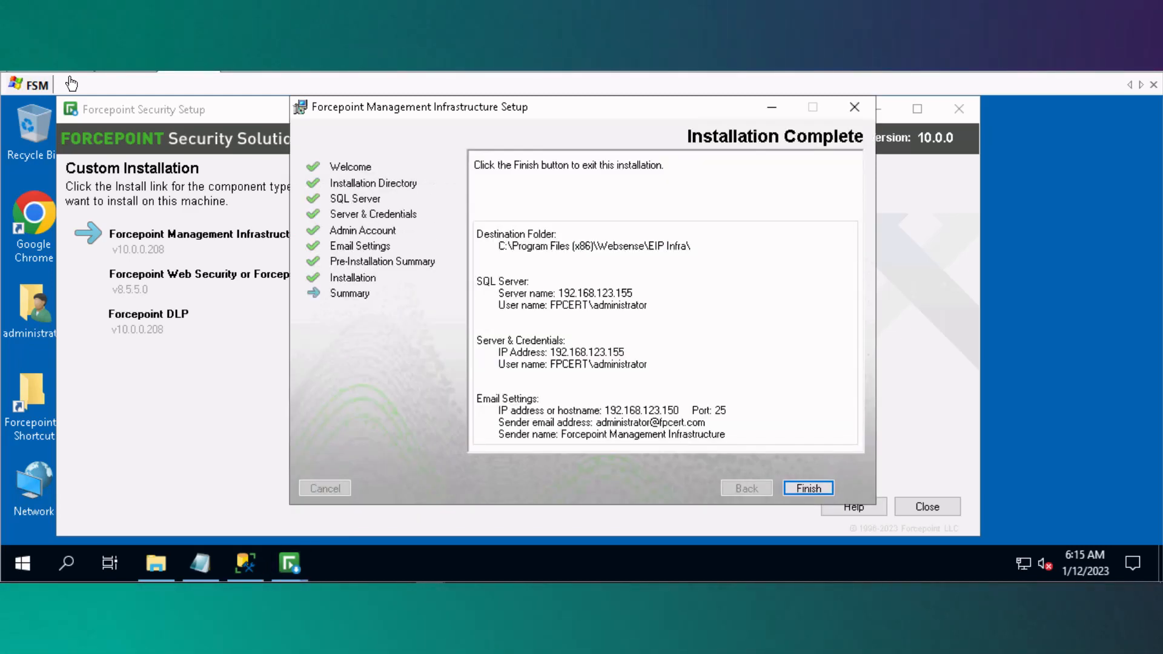
Step: Finish the completed installer and return to the Custom Installation list
left_click(807, 488)
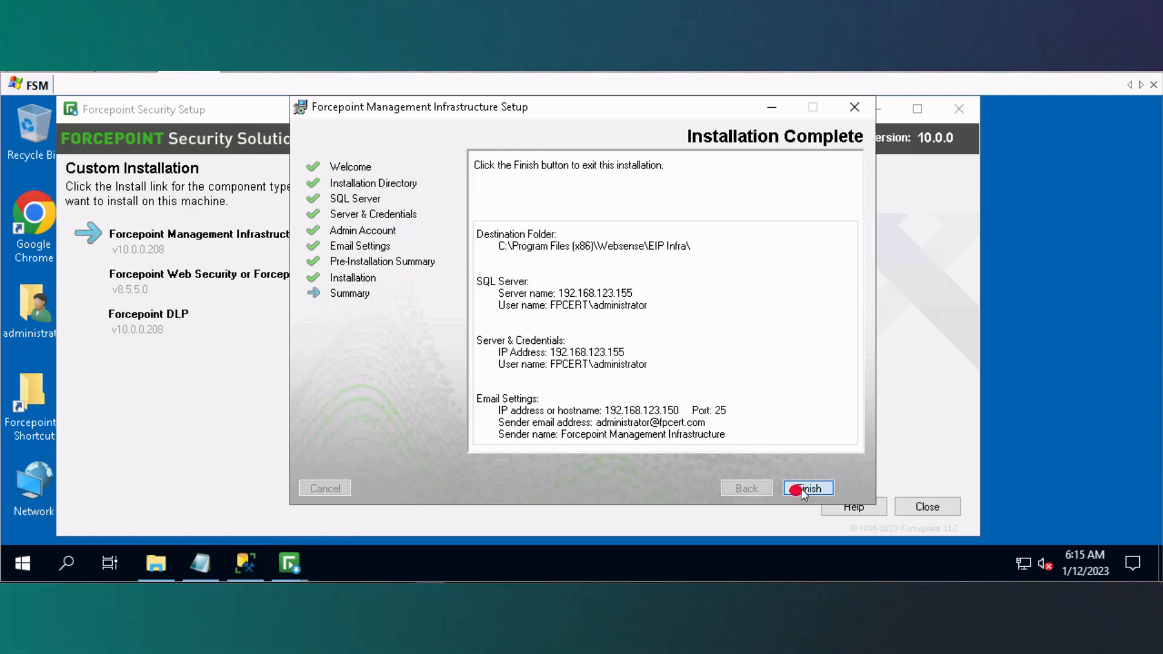
left_click(807, 488)
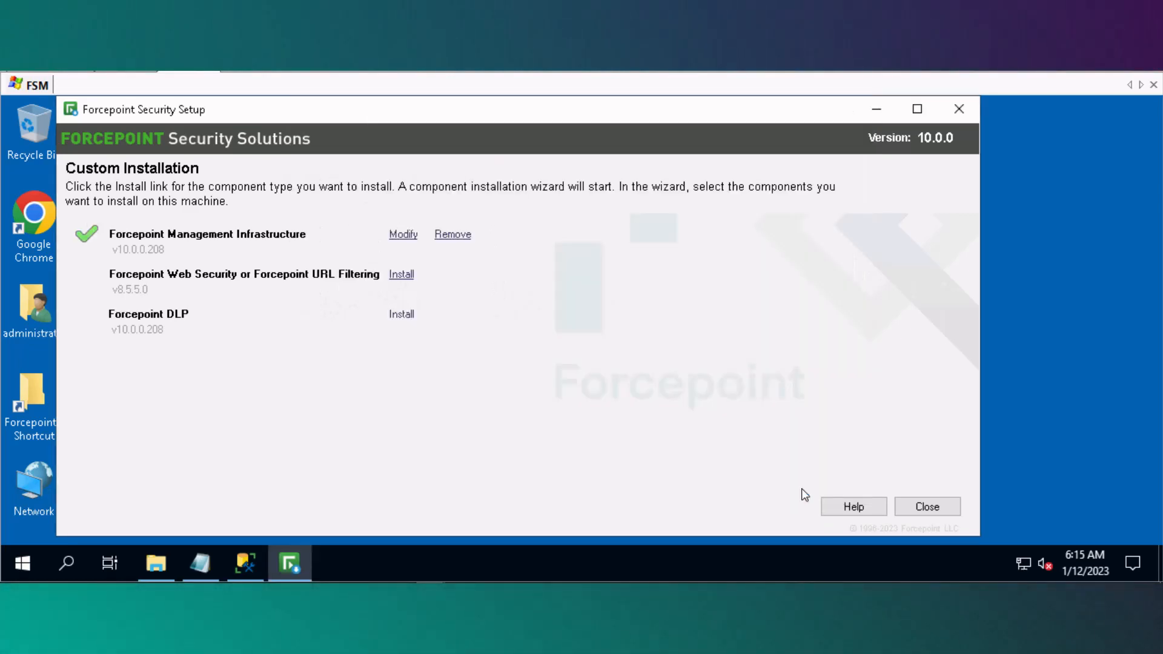
mouse_move(599, 373)
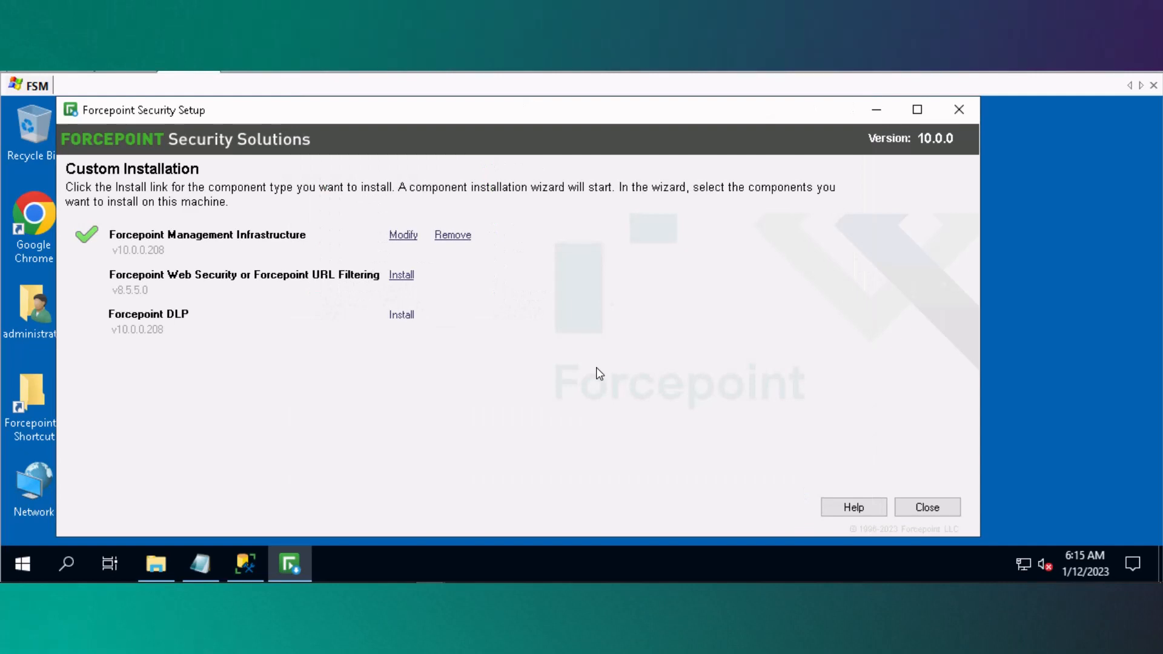